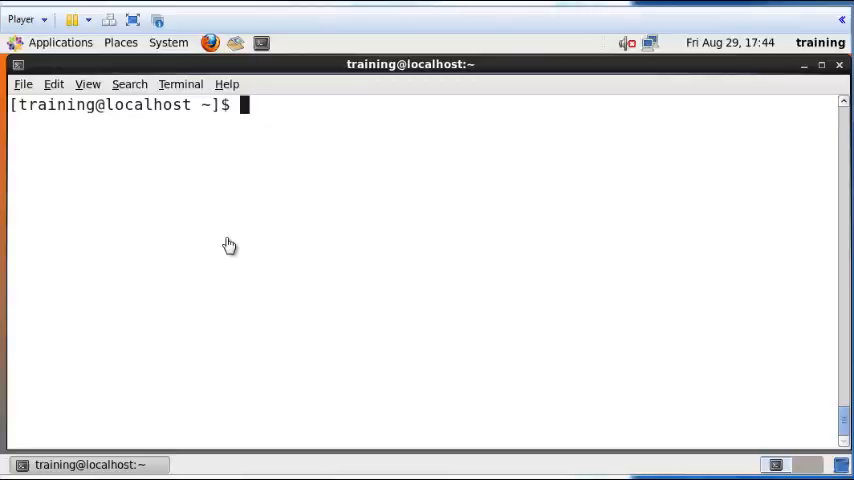
{"action": "mouse_move", "coordinate": [228, 238]}
{"action": "type", "text": "hadoop fs -ls /mydata/testfolder"}
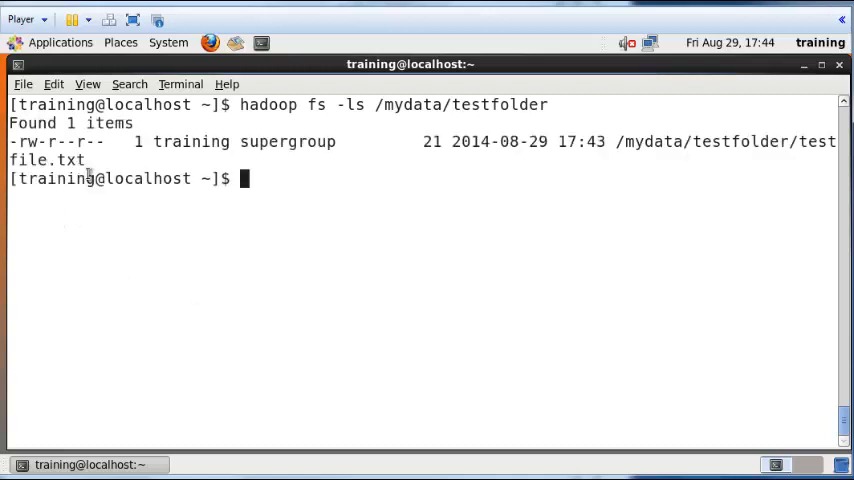
Delete the HDFS file /mydata/testfolder/testfile.txt with hadoop fs -rm and run it
{"action": "type", "text": "h"}
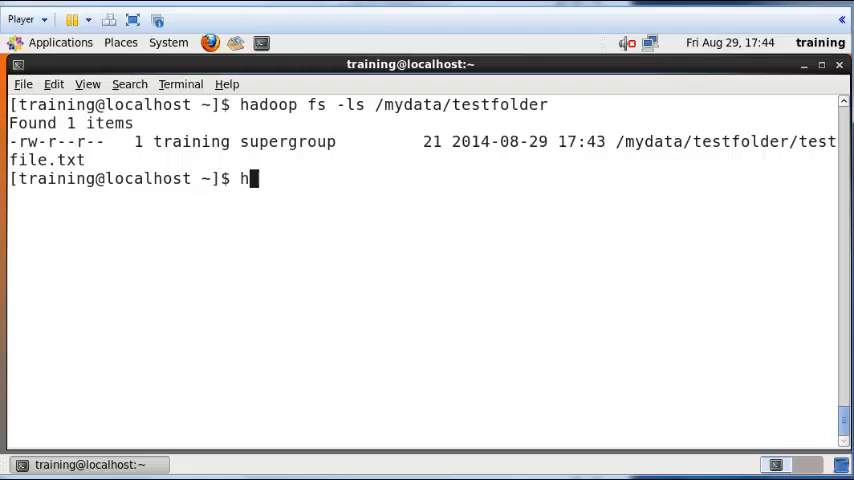
{"action": "type", "text": "adoop"}
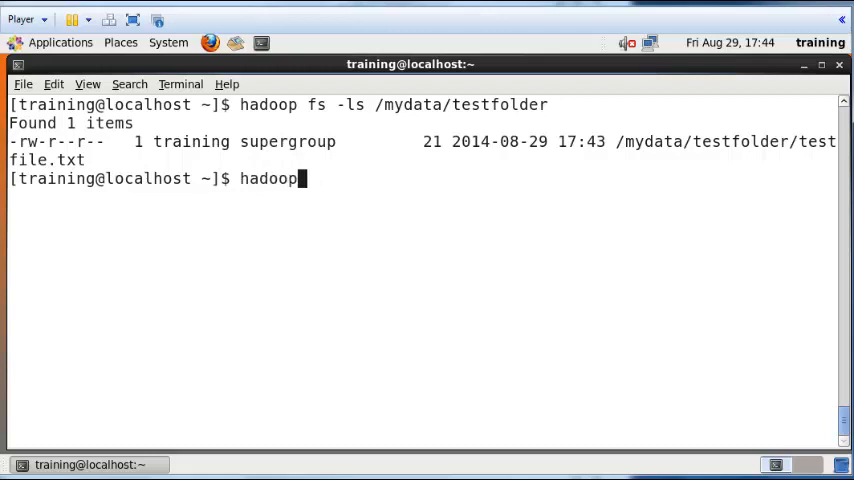
{"action": "type", "text": "fs -"}
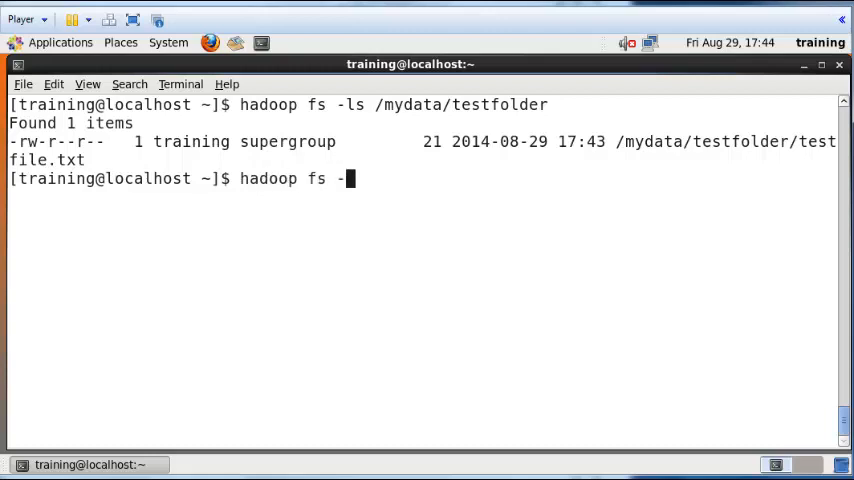
{"action": "type", "text": "rm /"}
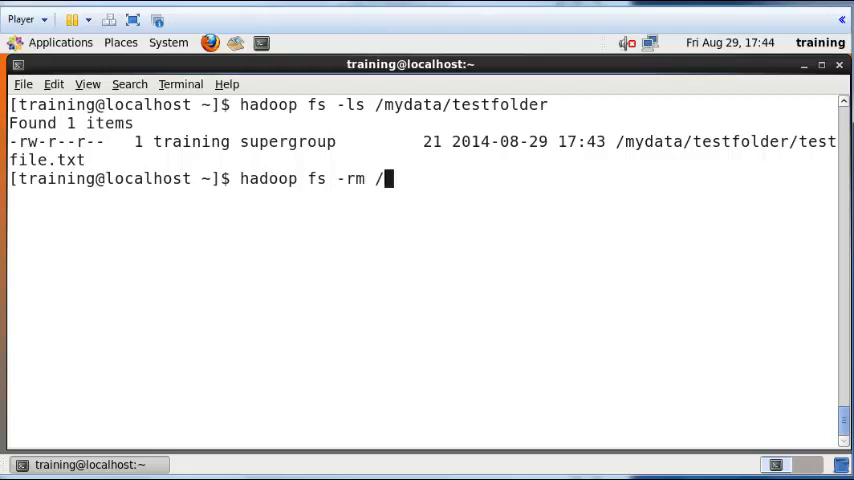
{"action": "type", "text": "mydata/test"}
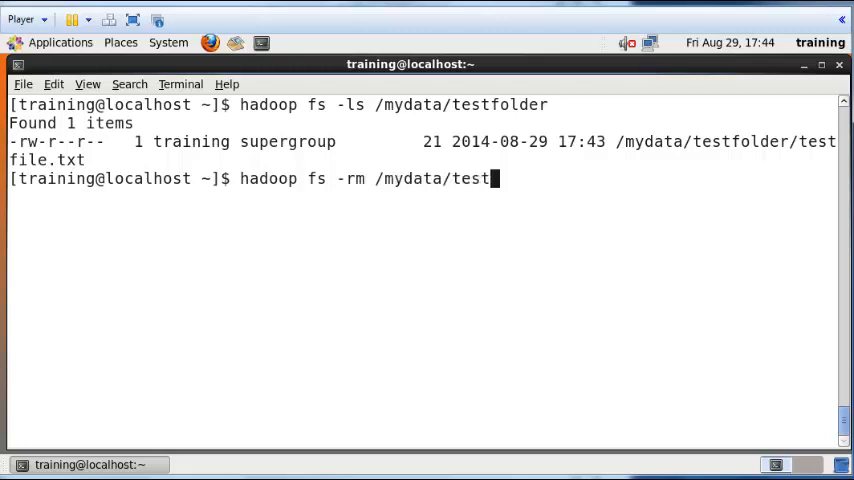
{"action": "type", "text": "folder"}
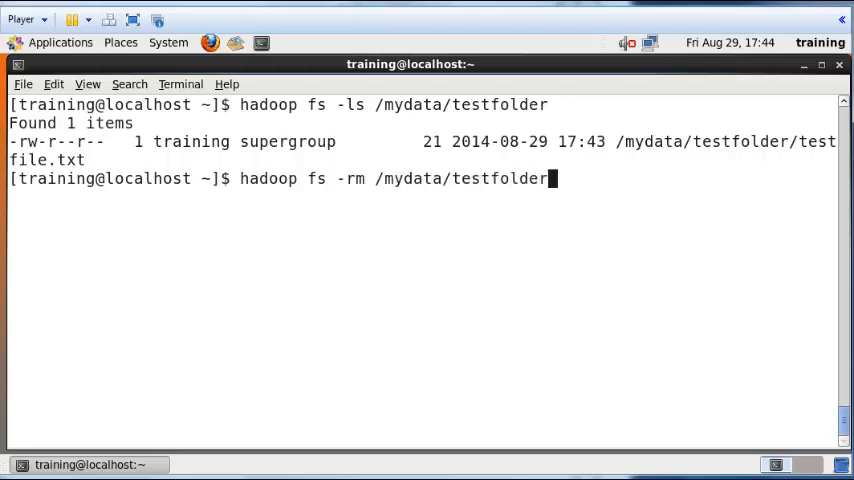
{"action": "type", "text": "/testfuike"}
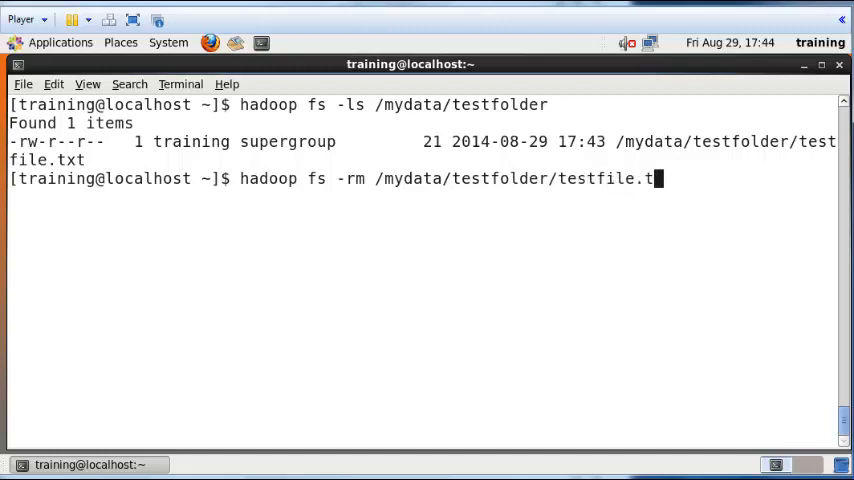
{"action": "type", "text": "xt"}
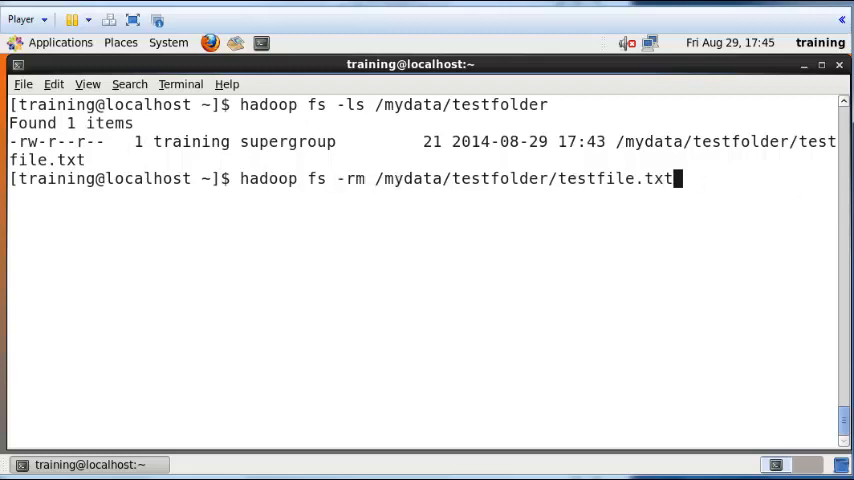
{"action": "key", "text": "Return"}
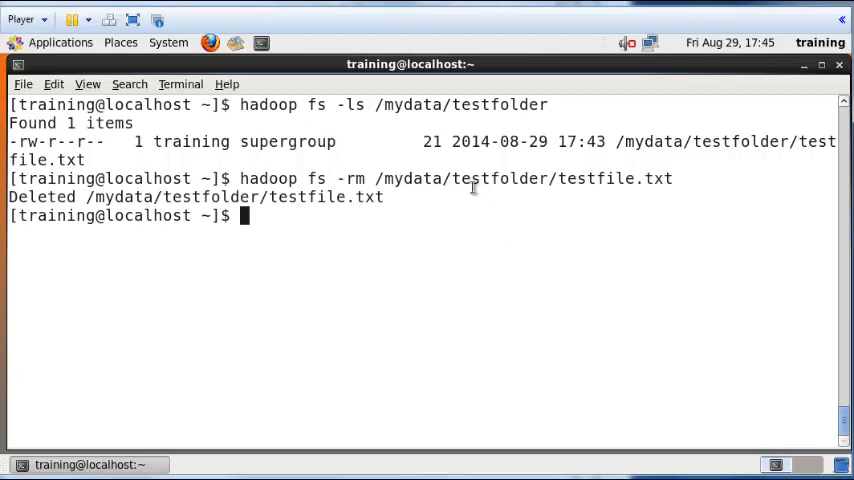
{"action": "mouse_move", "coordinate": [536, 212]}
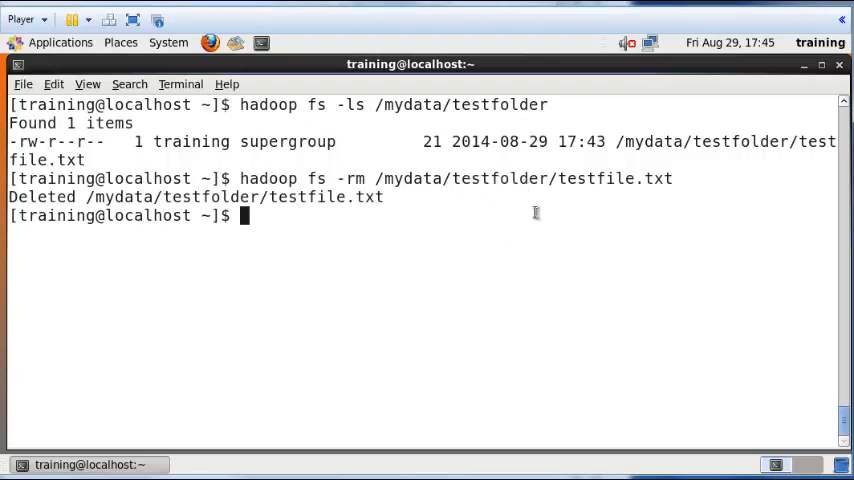
Remove the empty HDFS directory /mydata/testfolder with hadoop fs -rmdir
{"action": "type", "text": "hadoop fs"}
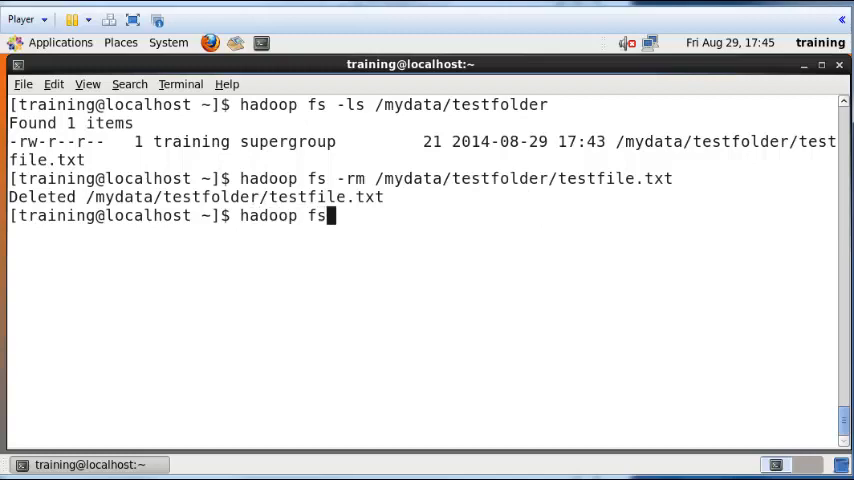
{"action": "type", "text": "-rmdir"}
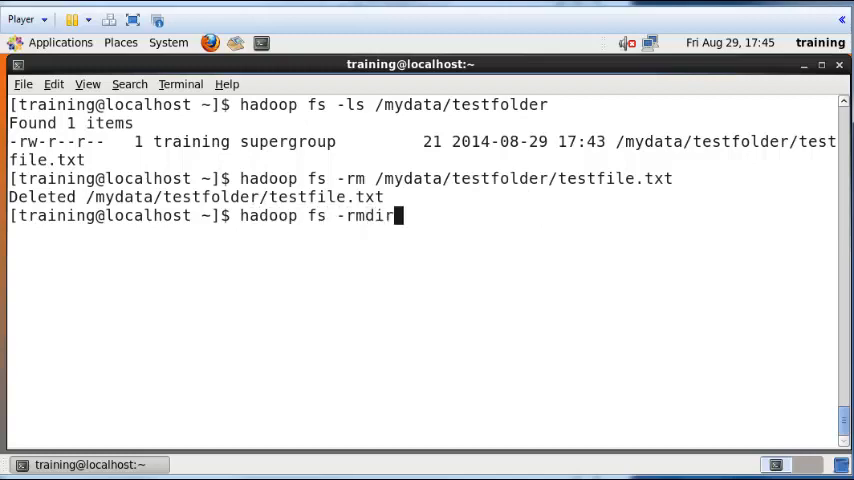
{"action": "type", "text": "/mydata/testfolder"}
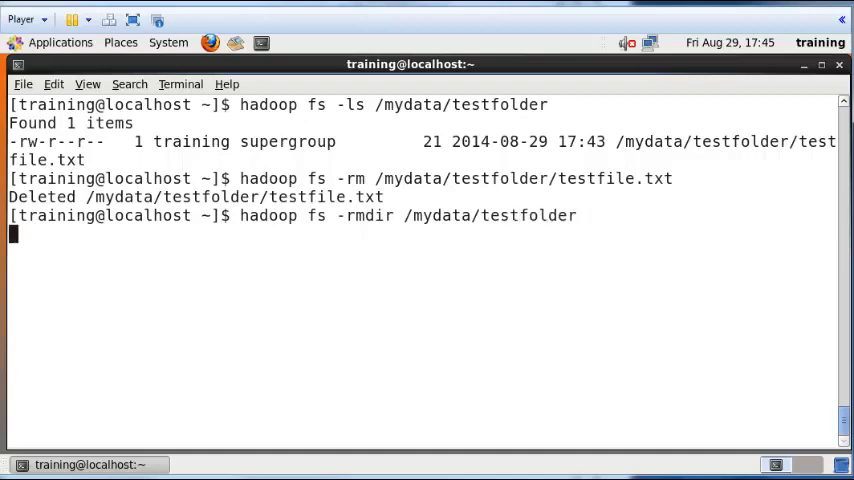
{"action": "key", "text": "Return"}
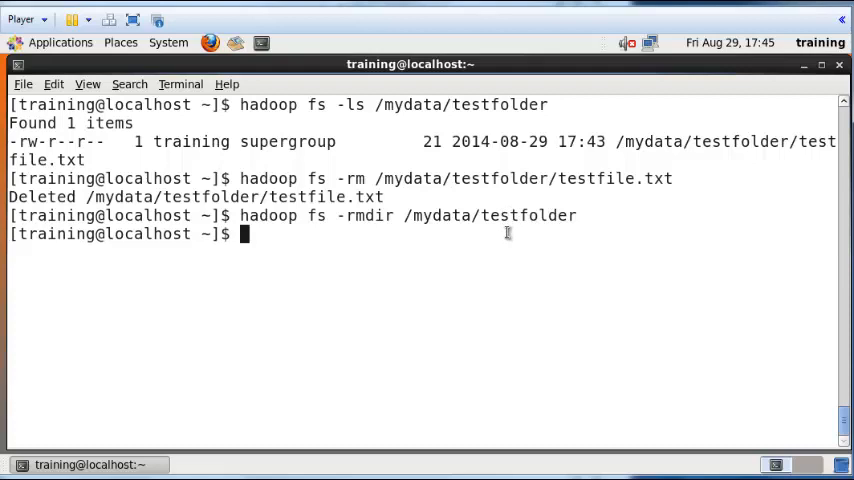
Enter hadoop fs -rm -r /mydata/testfolder at the prompt without running it
{"action": "type", "text": "h"}
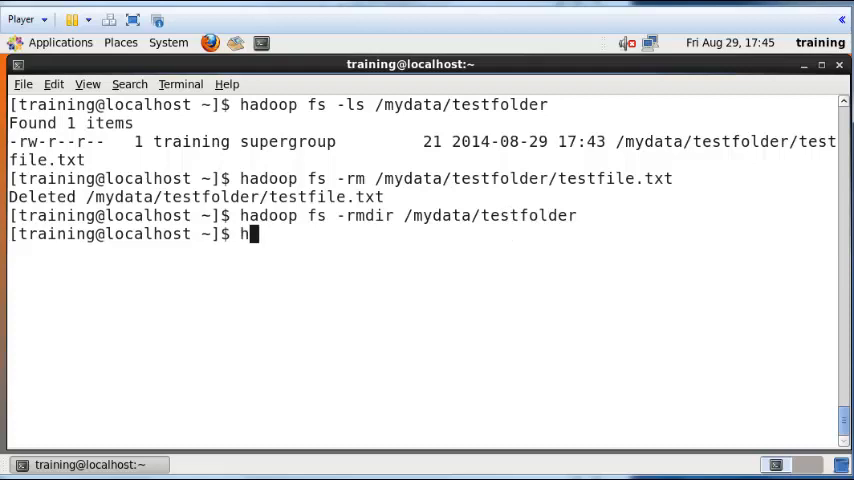
{"action": "type", "text": "adoop fs -rm"}
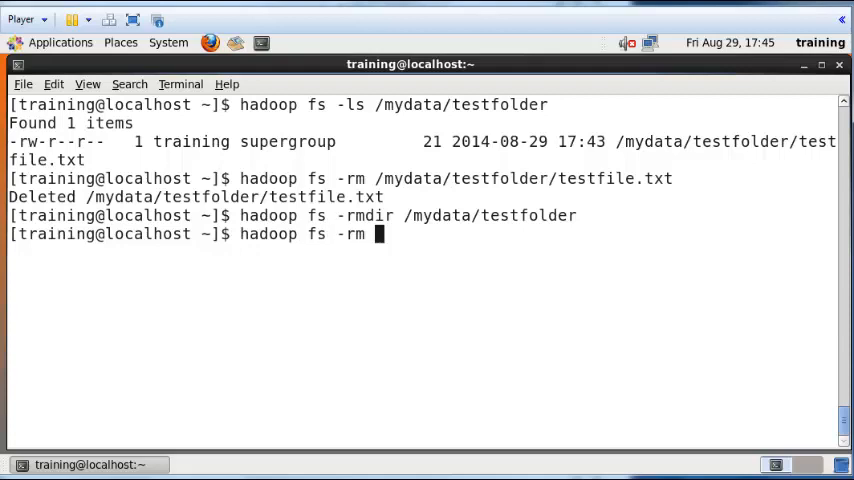
{"action": "type", "text": "r /myd"}
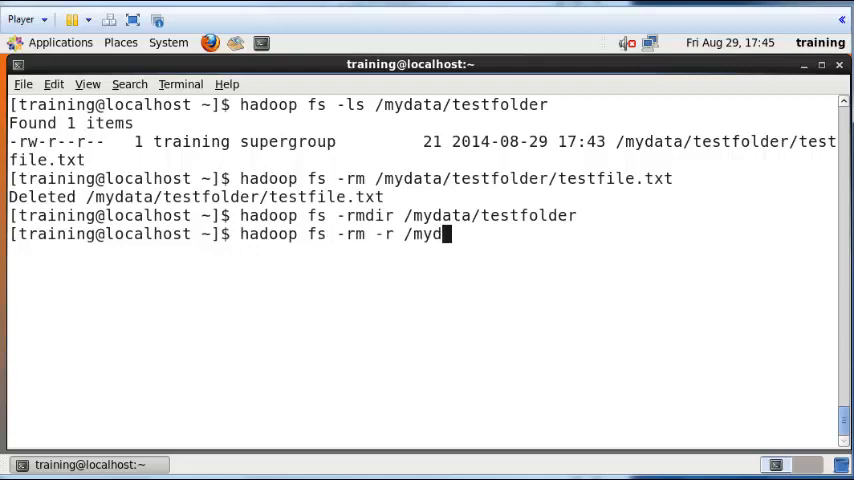
{"action": "type", "text": "ata/testfl"}
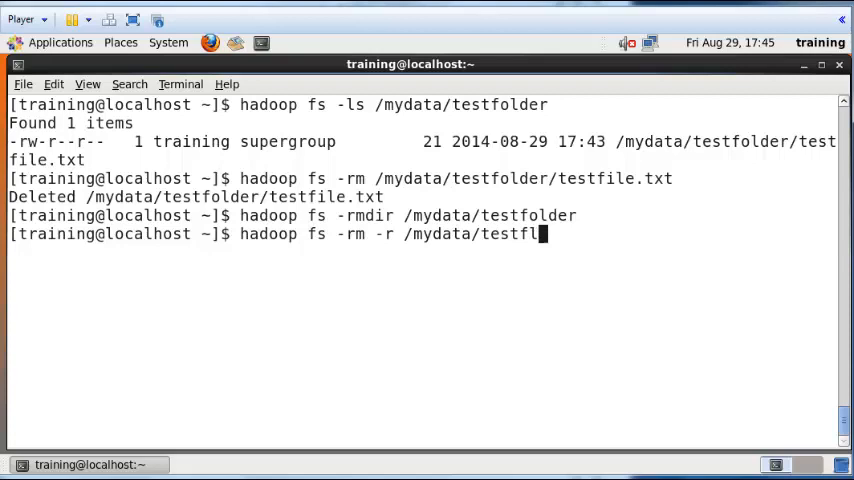
{"action": "type", "text": "der"}
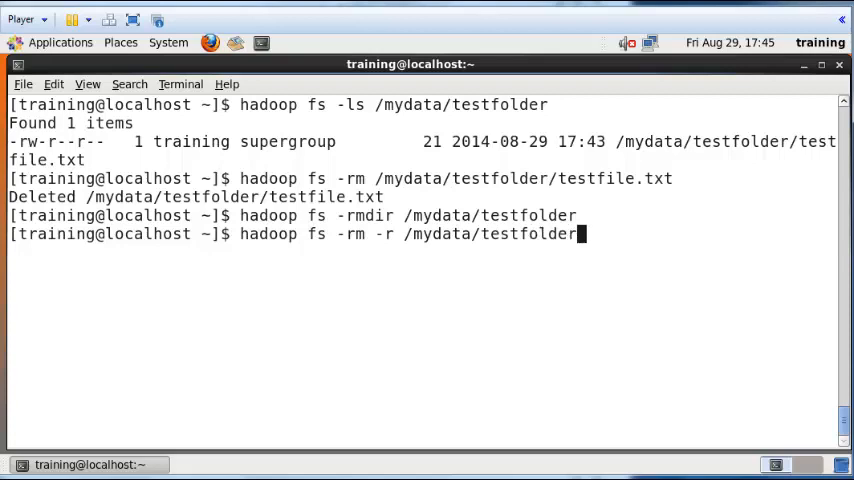